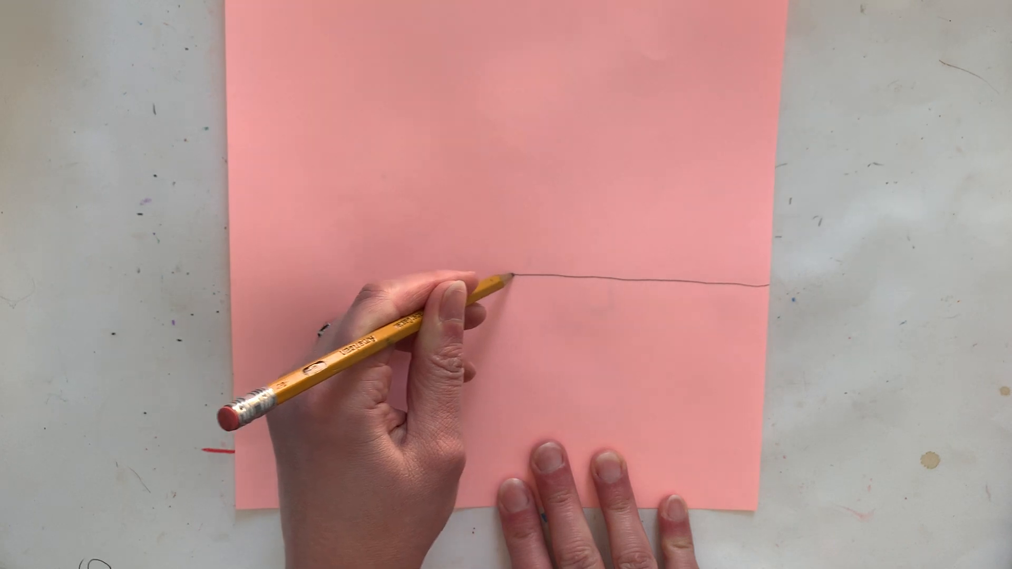
{"action": "left_click_drag", "start_coordinate": [510, 278], "coordinate": [300, 271]}
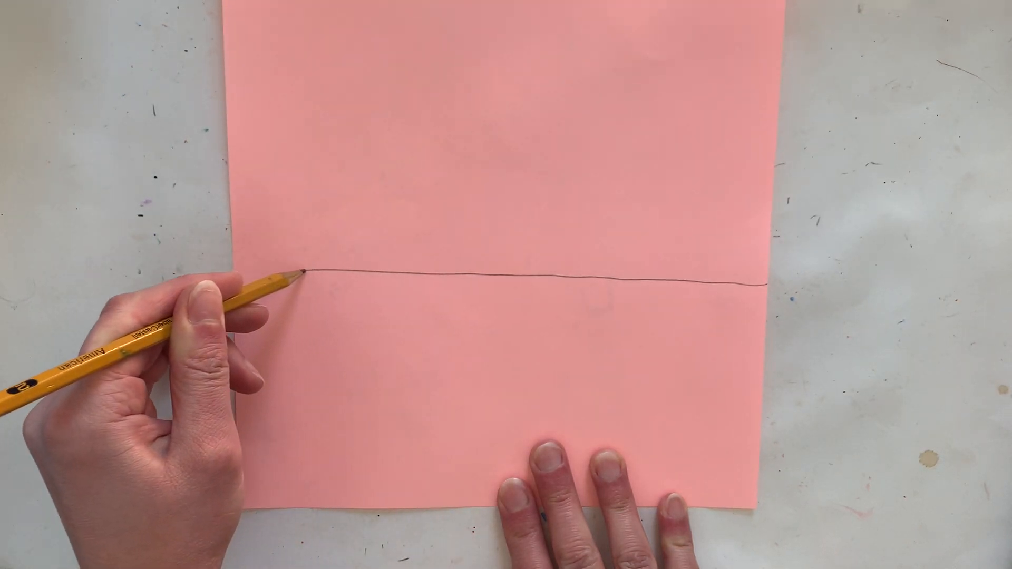